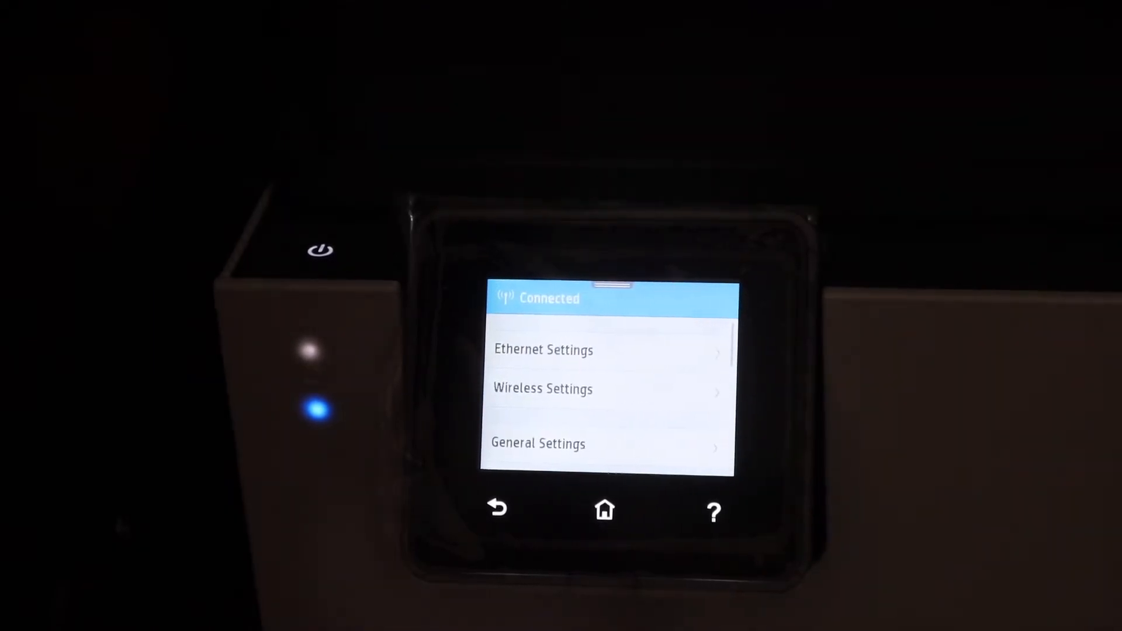
Step: Start the Wireless Setup Wizard so the Select Network Name list appears
{"action": "left_click", "coordinate": [543, 388]}
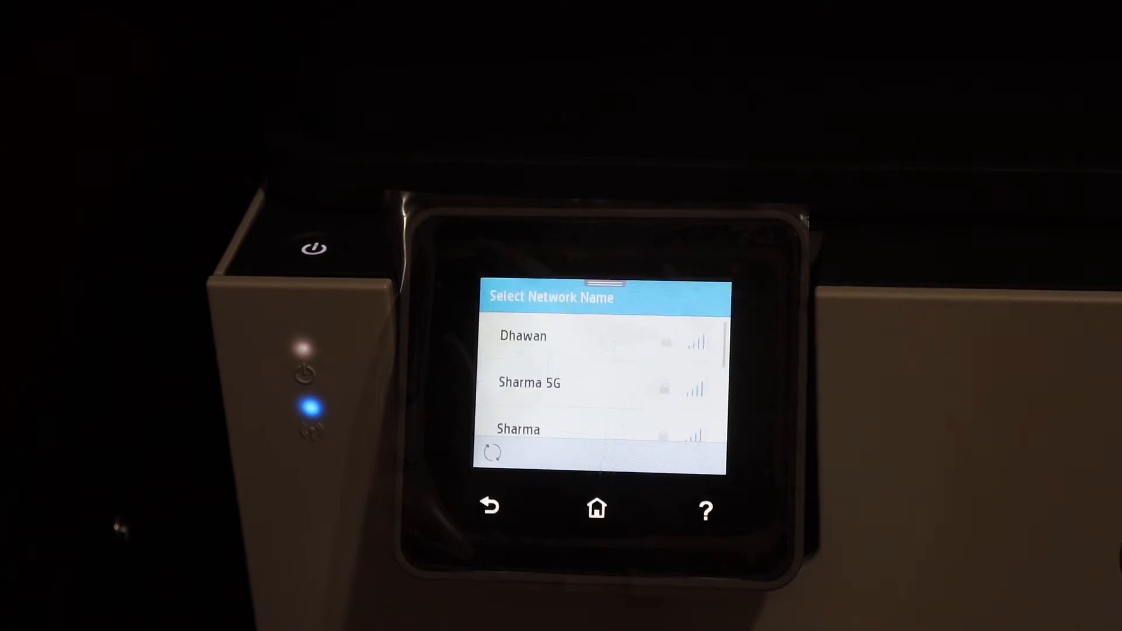
Step: Pick the Sharma 5G network and begin its password on the on-screen keyboard
{"action": "left_click", "coordinate": [529, 383]}
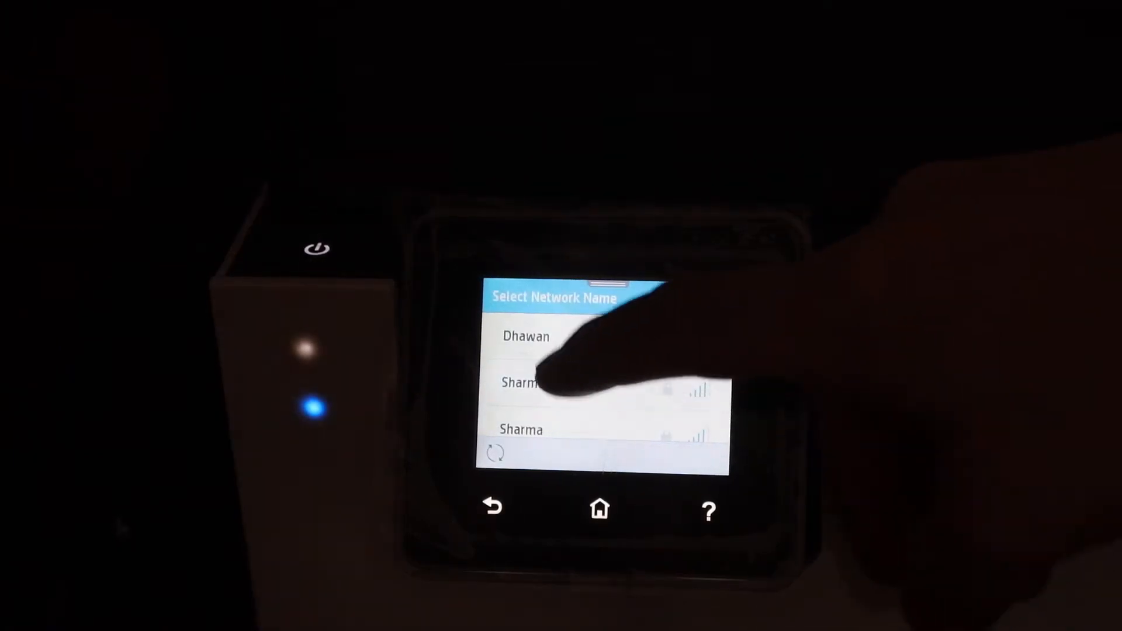
{"action": "left_click", "coordinate": [529, 384]}
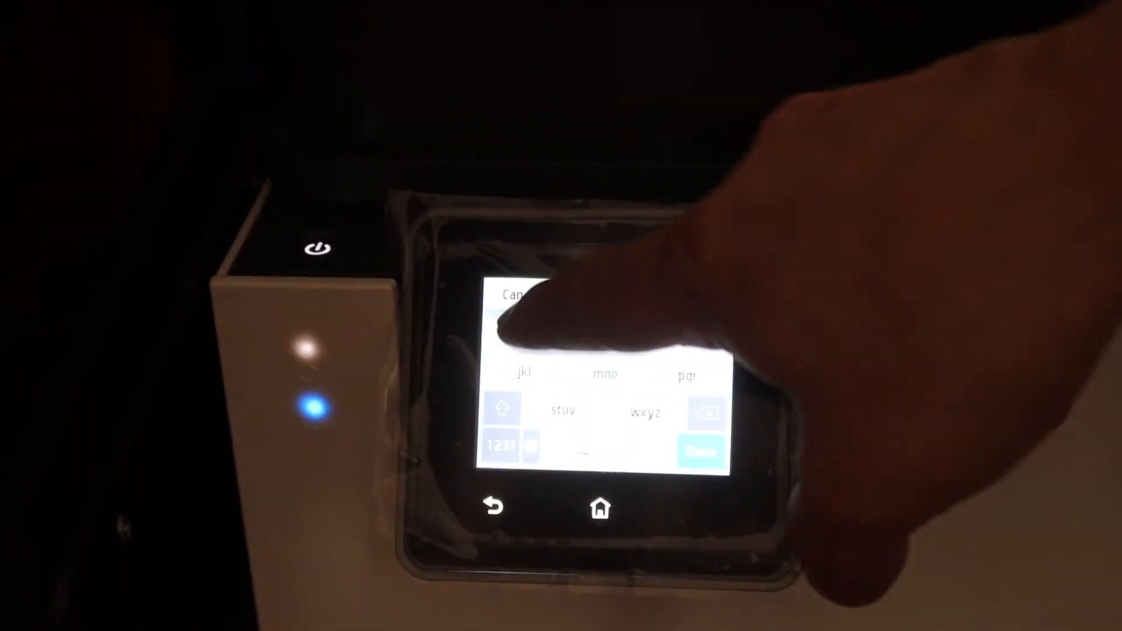
Step: Complete the password with its digits and symbol, then submit it to start connecting
{"action": "left_click", "coordinate": [544, 374]}
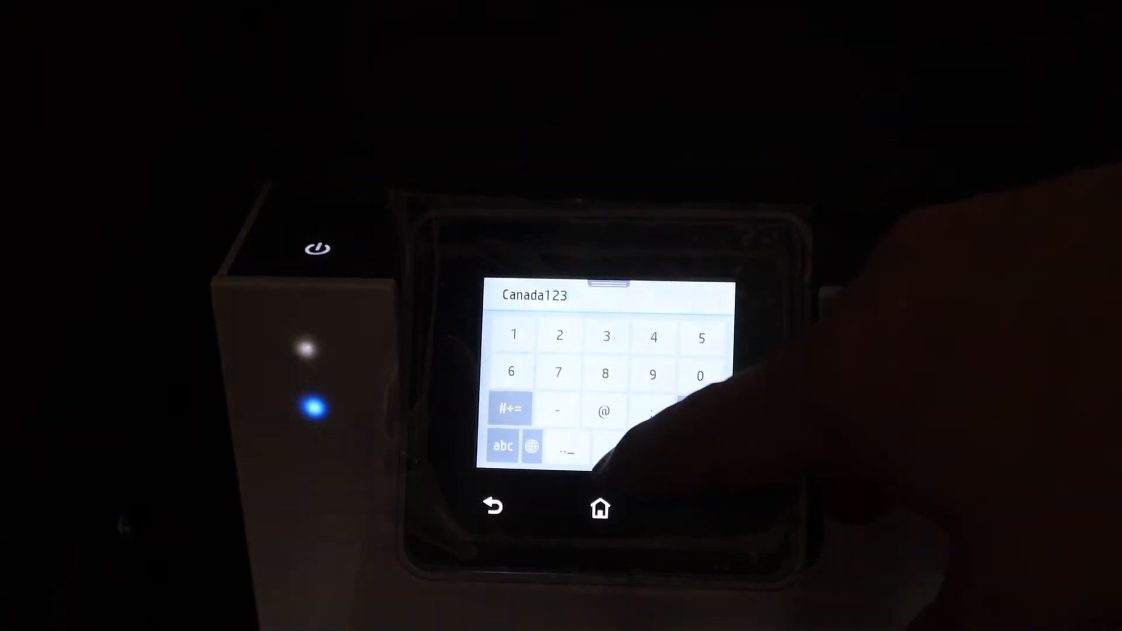
{"action": "left_click", "coordinate": [509, 409]}
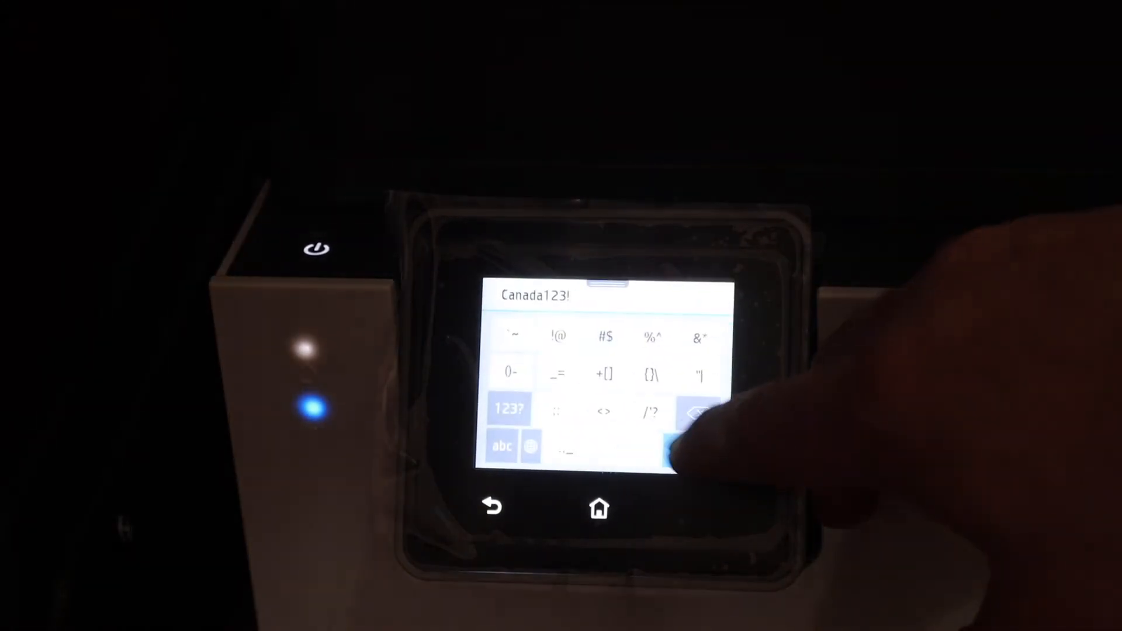
{"action": "left_click", "coordinate": [690, 447]}
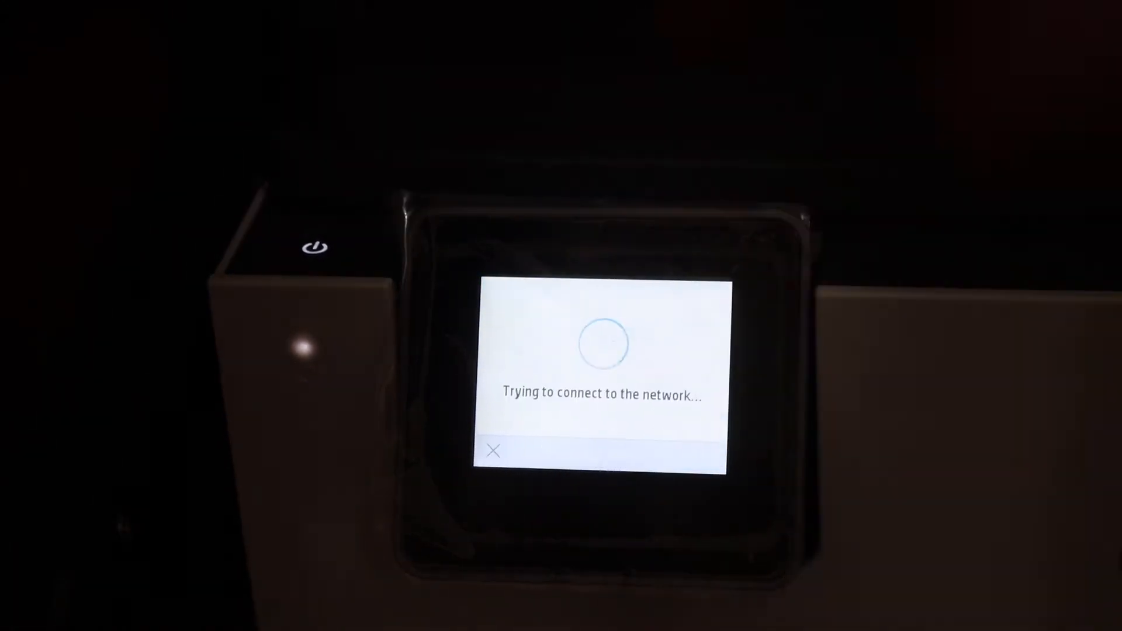